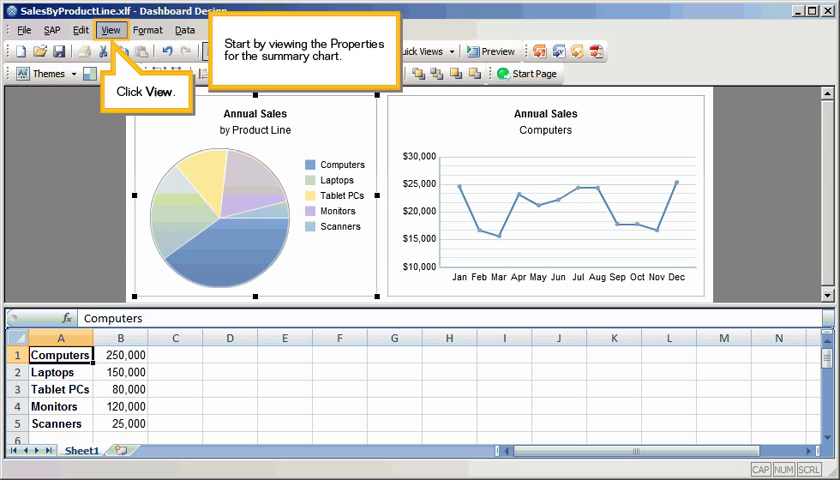
# Open the View menu to show the Annual Sales pie chart's Properties panel
pyautogui.click(108, 32)
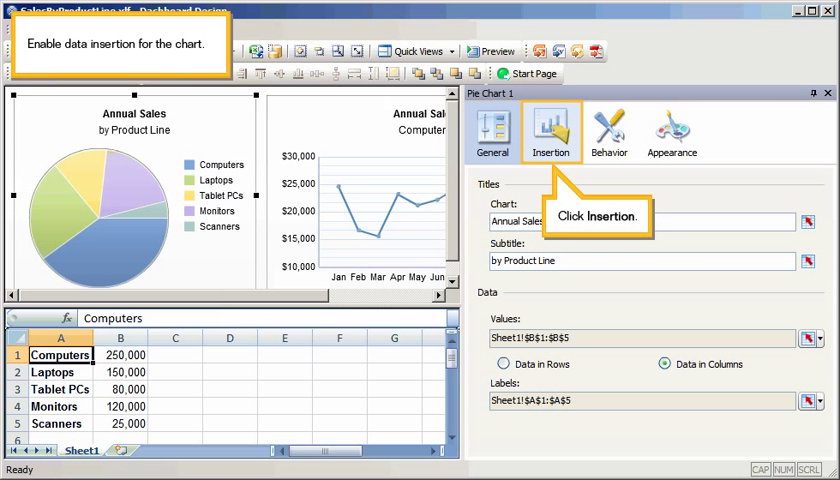
# Enable data insertion on the pie chart's Insertion tab with insertion type Row
pyautogui.click(551, 131)
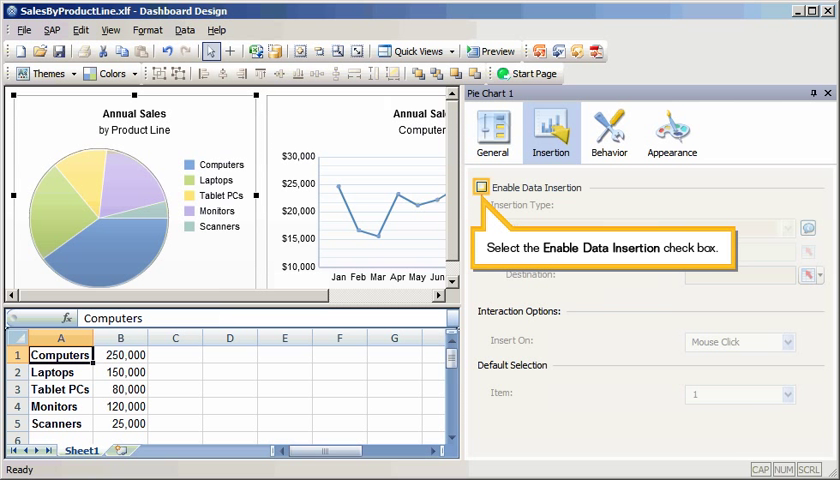
pyautogui.click(481, 187)
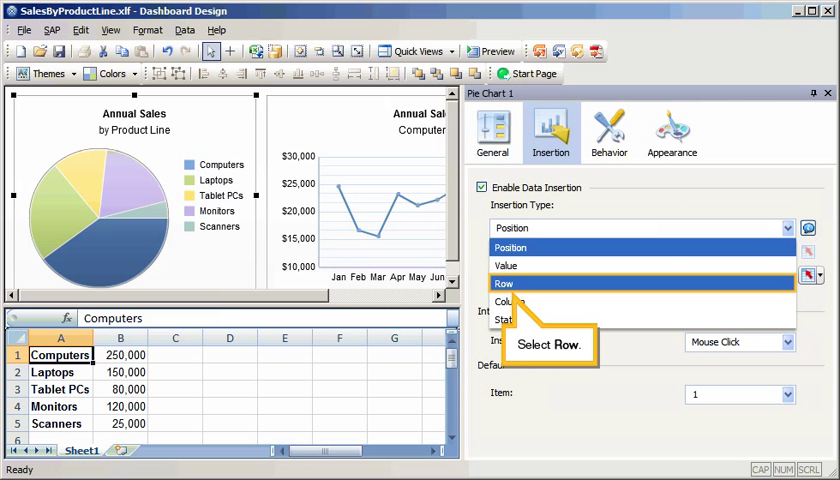
pyautogui.click(504, 283)
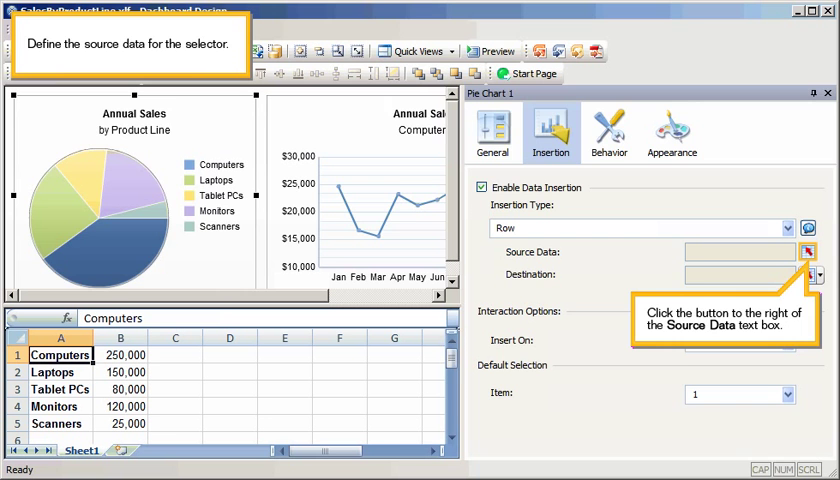
# Start selecting Sheet1!$A$10:$M$14 as the pie chart's Source Data range
pyautogui.click(808, 251)
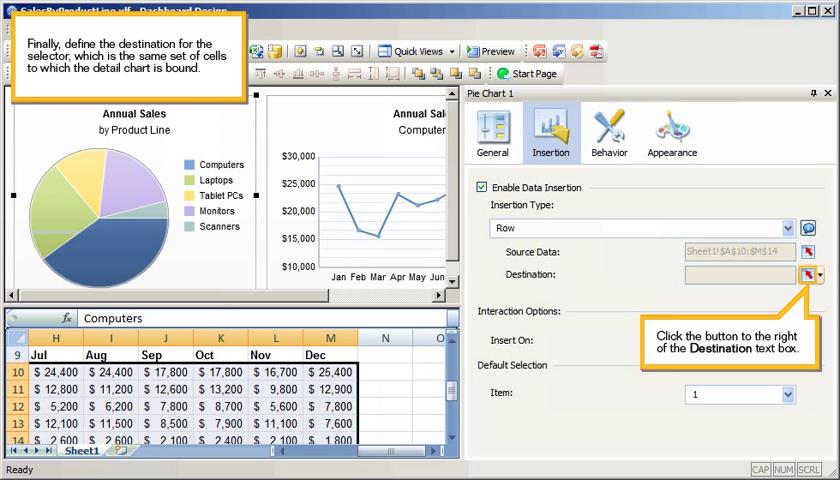
# Select Sheet1!$A$7:$M$7 as the pie chart's insertion Destination and confirm
pyautogui.click(806, 274)
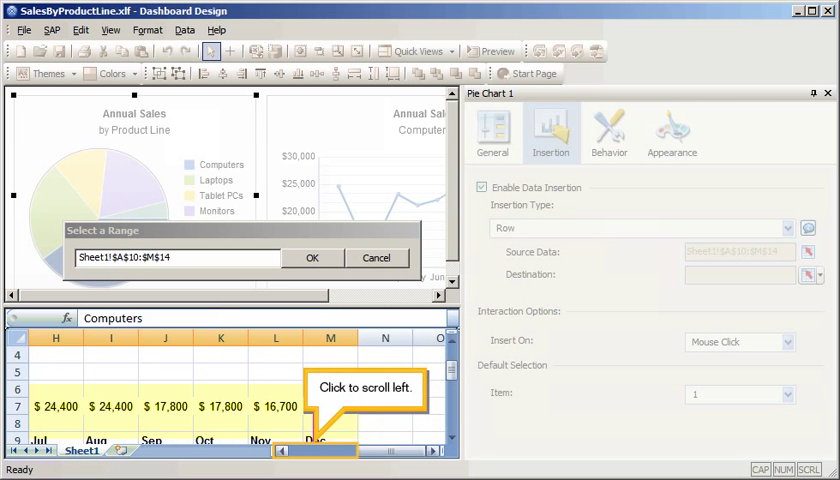
pyautogui.click(284, 451)
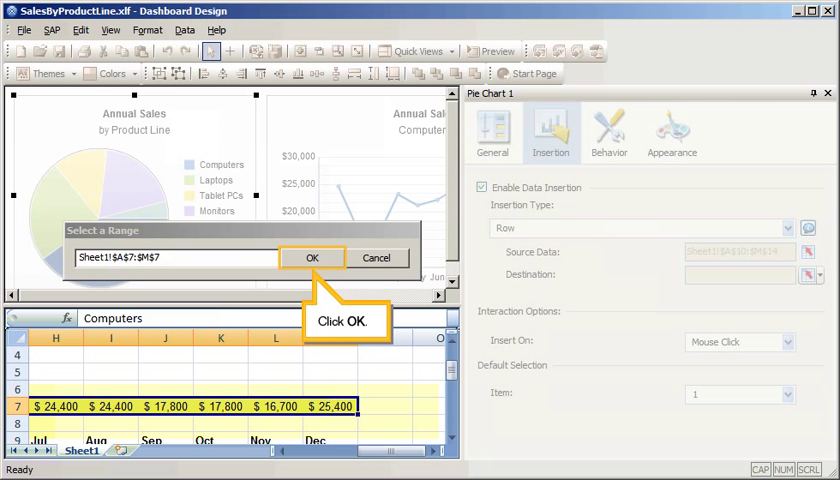
pyautogui.click(313, 257)
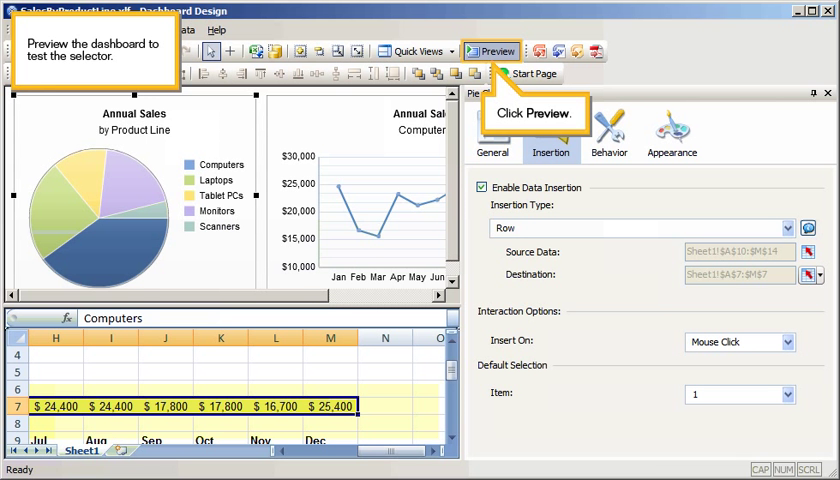
pyautogui.click(483, 47)
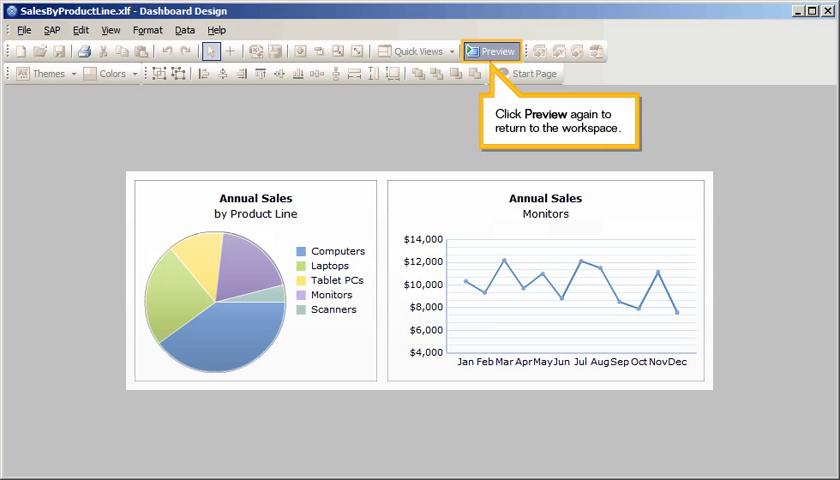
pyautogui.click(500, 47)
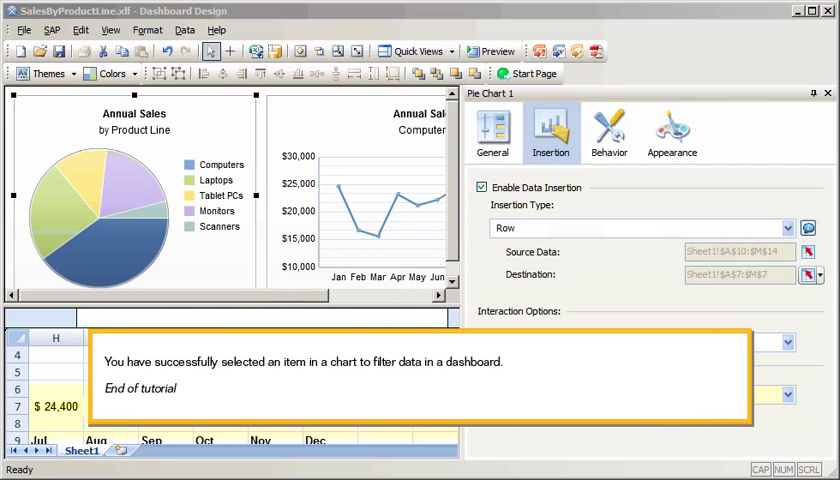